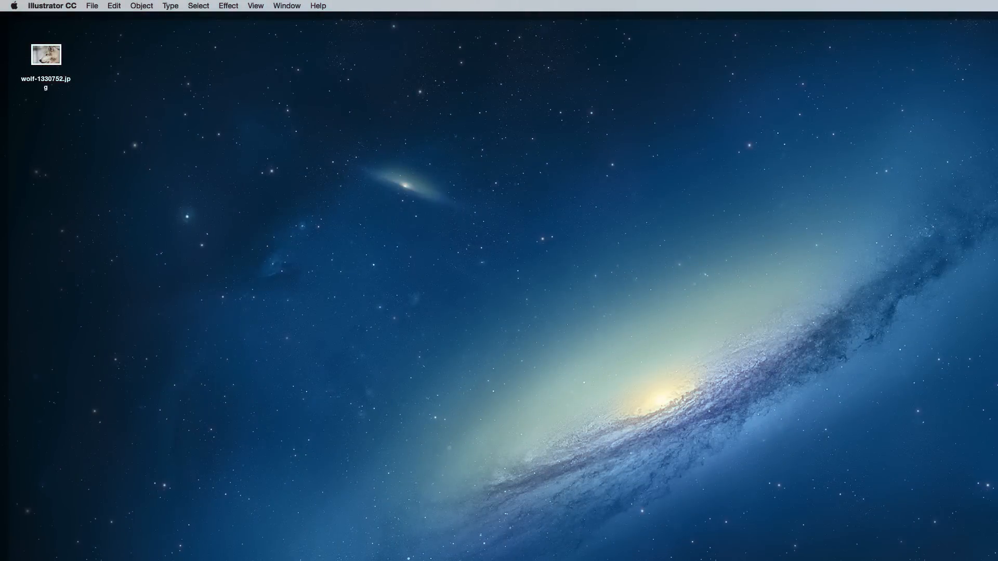
Create a new A4 landscape document, 297×210 mm, in CMYK colour mode
{"action": "left_click", "coordinate": [92, 6]}
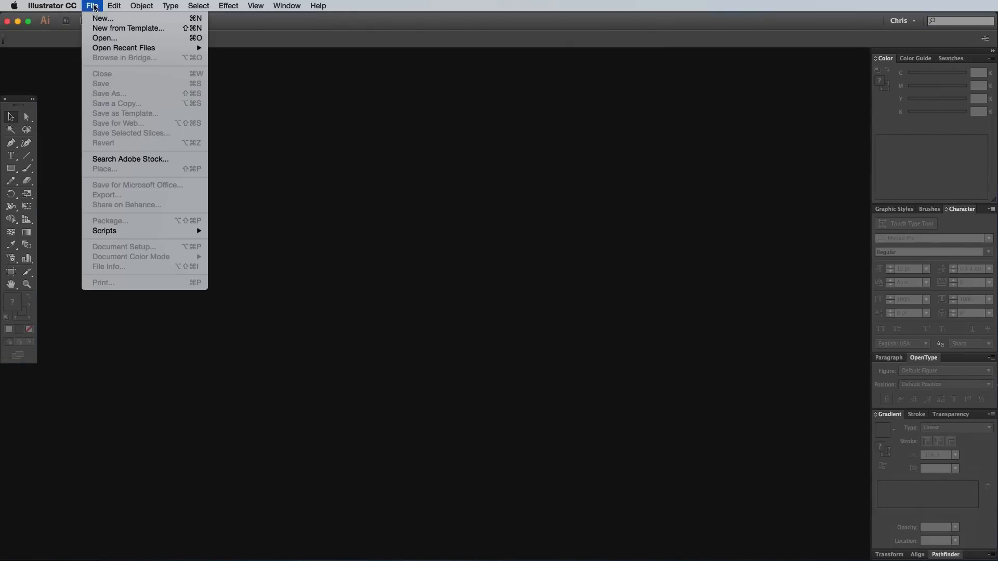
{"action": "left_click", "coordinate": [102, 18]}
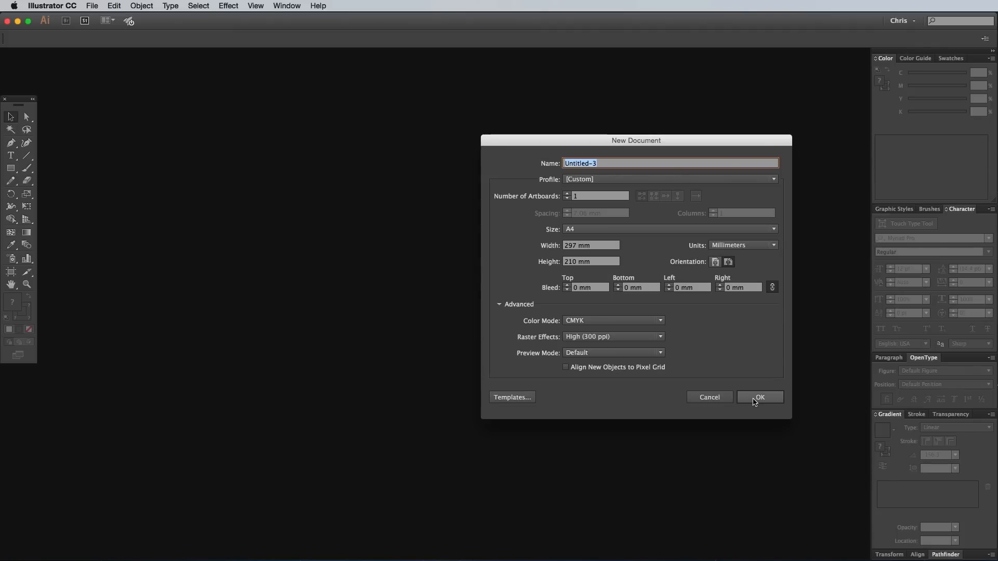
{"action": "left_click", "coordinate": [759, 398]}
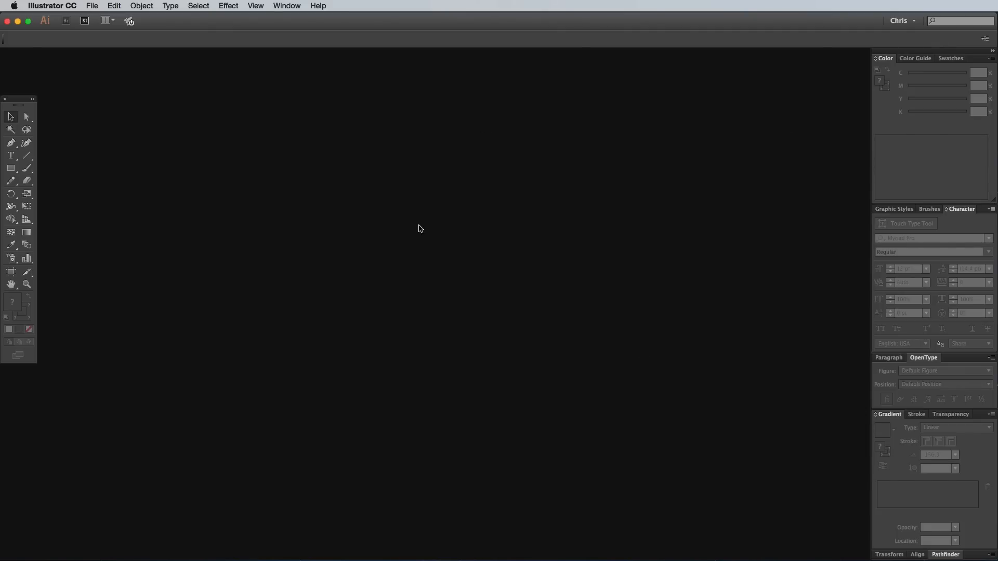
Place wolf-1330752.jpg from the Desktop onto the artboard
{"action": "left_click", "coordinate": [91, 6]}
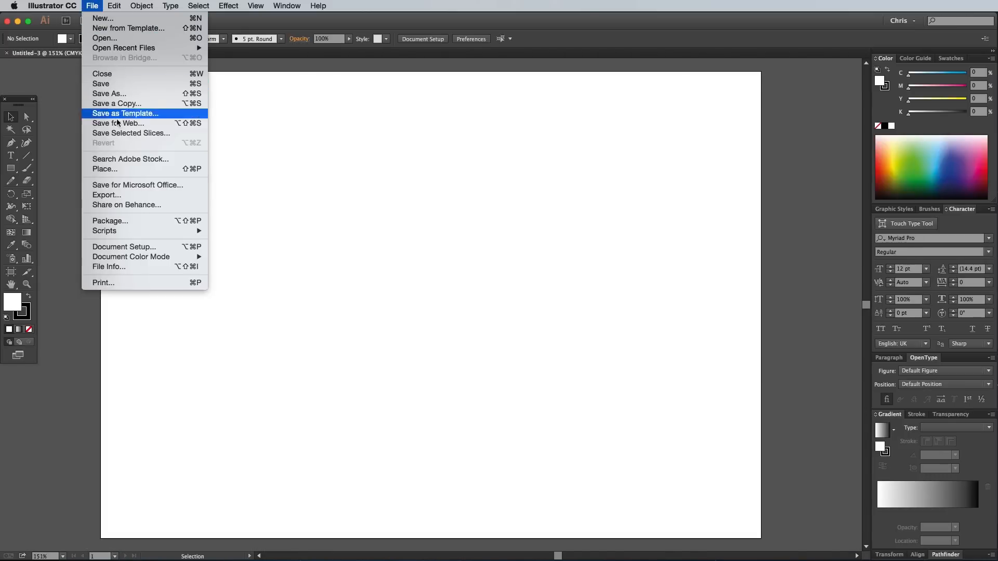
{"action": "left_click", "coordinate": [105, 169]}
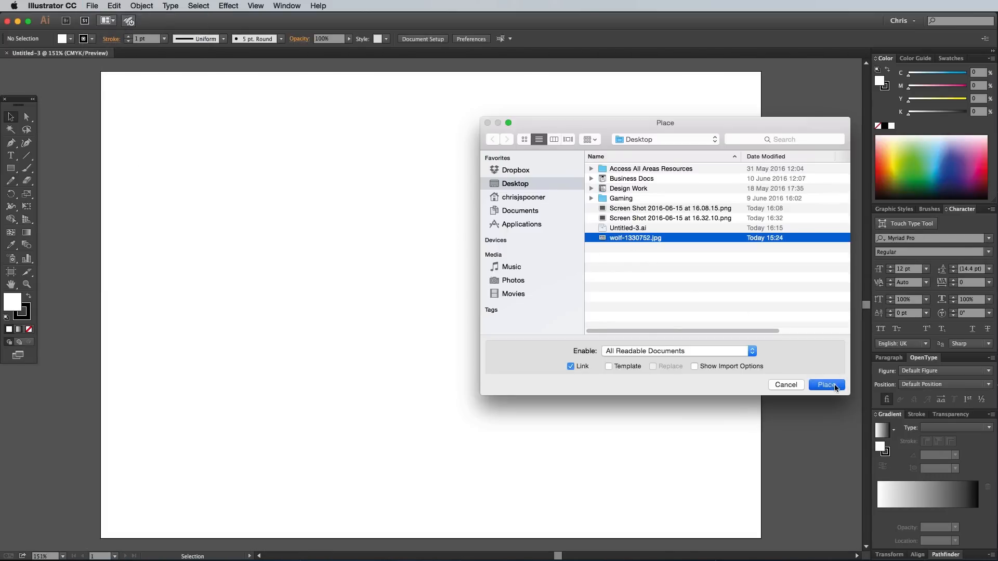
{"action": "left_click", "coordinate": [826, 384]}
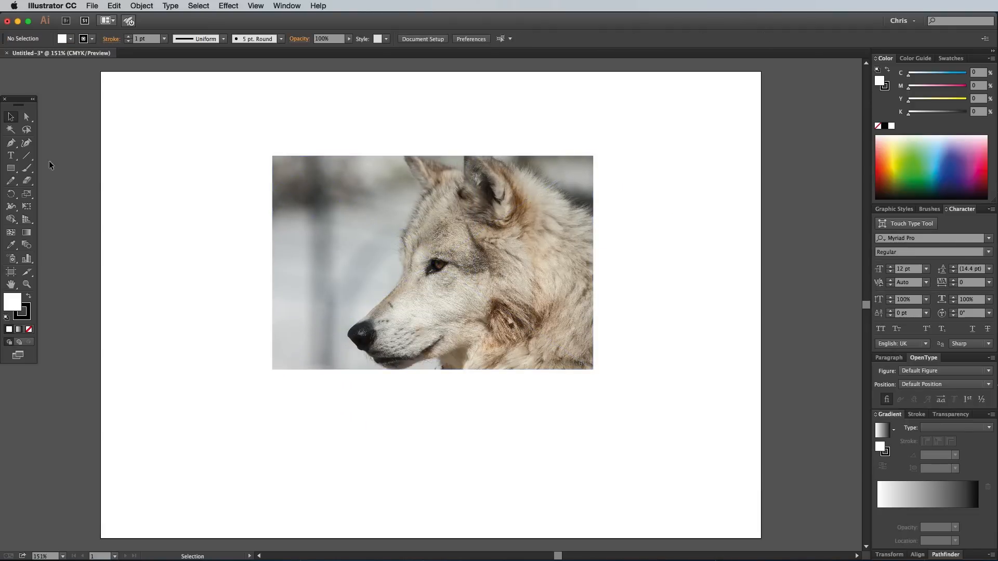
Trace a closed, straight-edged Pen outline of the wolf head and remove the photo
{"action": "left_click", "coordinate": [29, 330]}
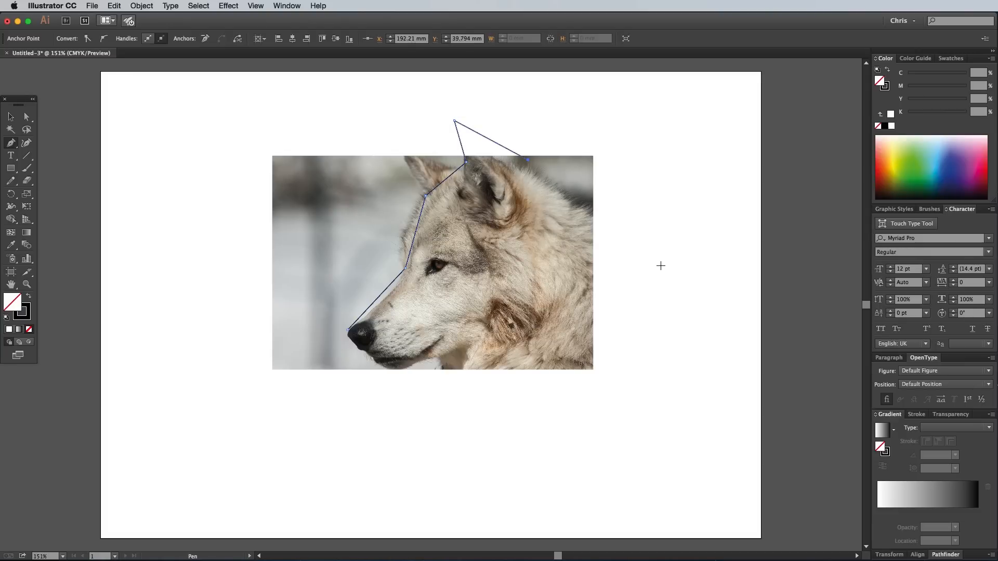
{"action": "left_click", "coordinate": [660, 265]}
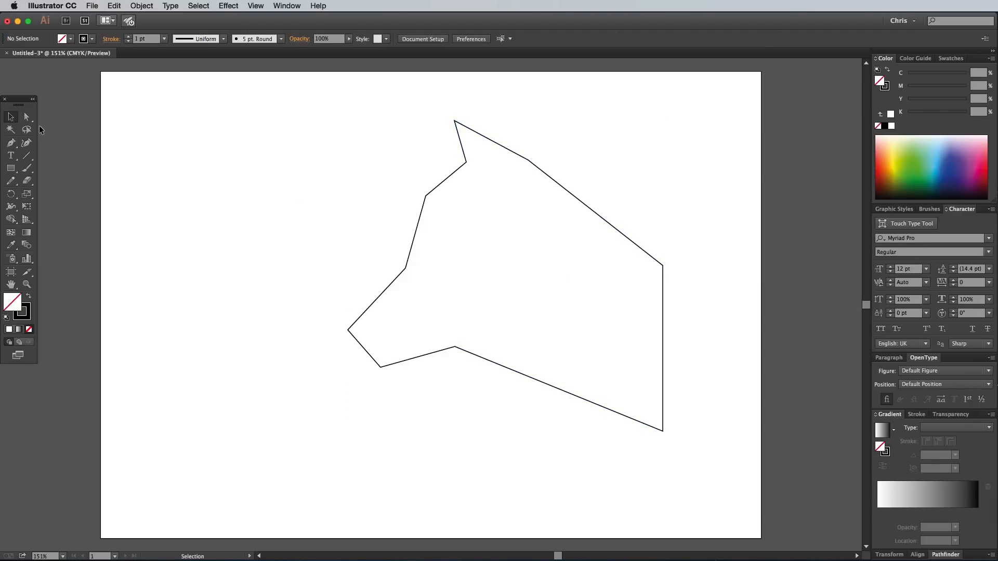
Drag the snout anchor points further left and lower the jaw point
{"action": "left_click", "coordinate": [26, 117]}
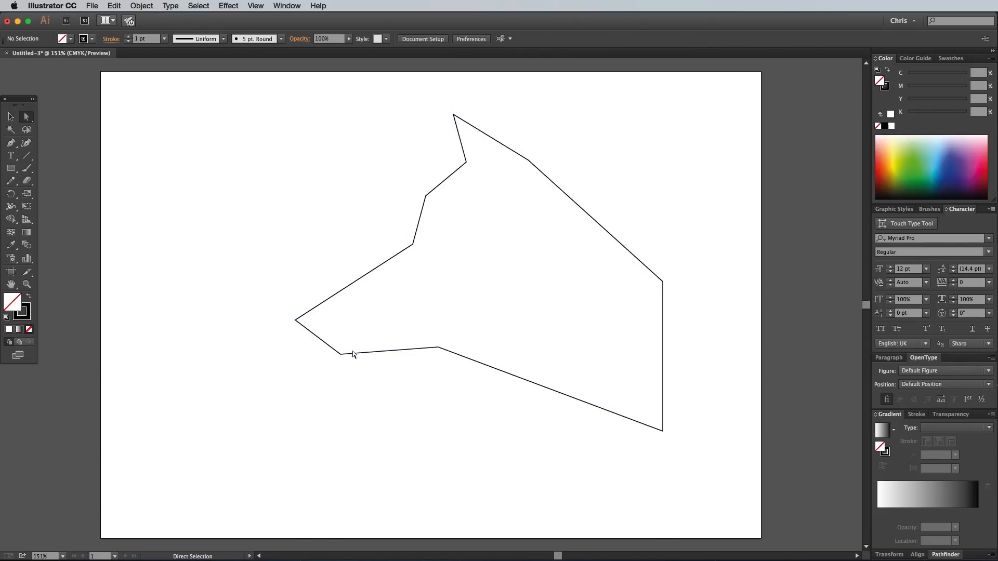
{"action": "left_click", "coordinate": [255, 5]}
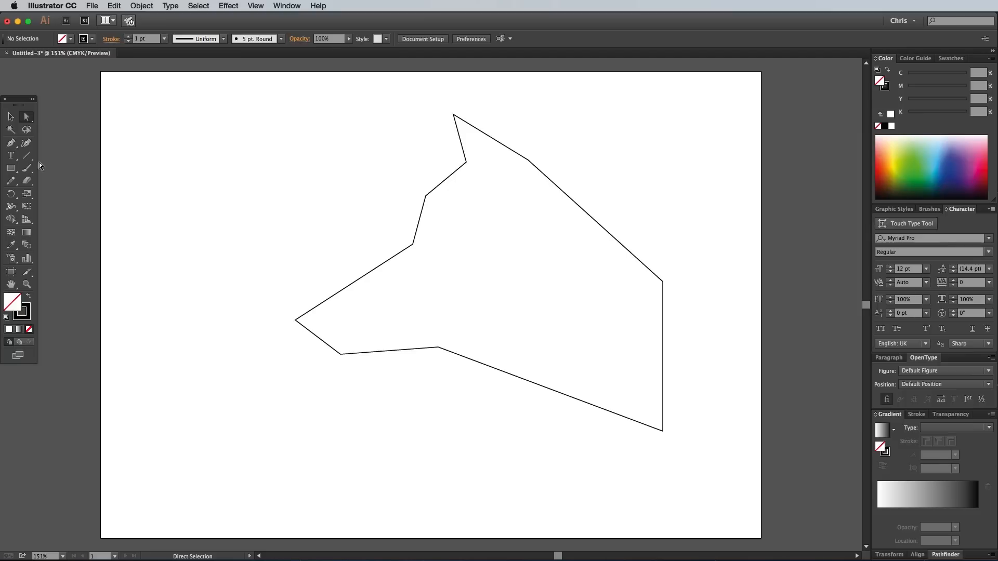
Draw three straight lines between outline corners to cut the head into triangles
{"action": "left_click_drag", "start_coordinate": [479, 273], "coordinate": [581, 272]}
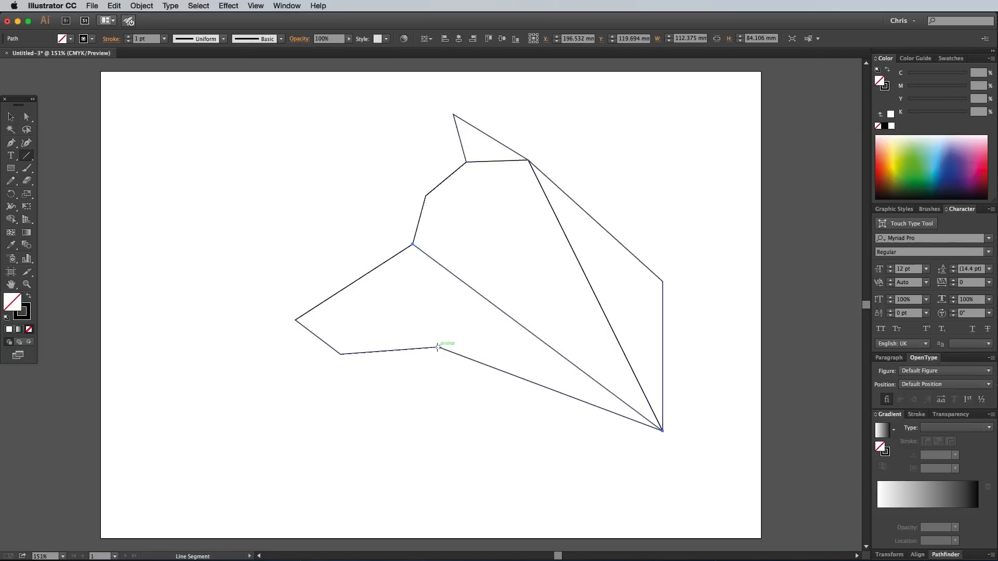
{"action": "left_click_drag", "start_coordinate": [438, 347], "coordinate": [660, 283]}
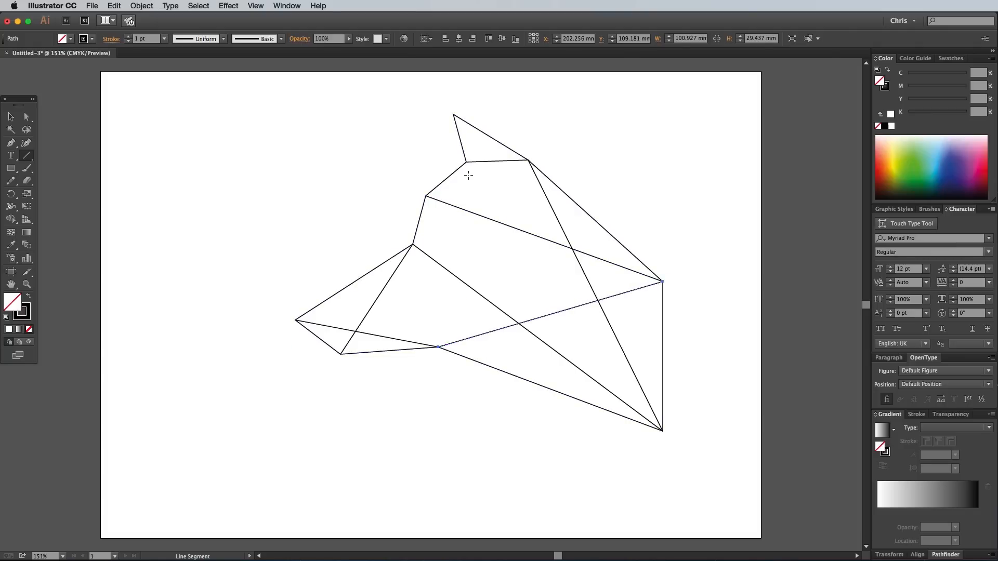
{"action": "left_click_drag", "start_coordinate": [438, 347], "coordinate": [530, 160]}
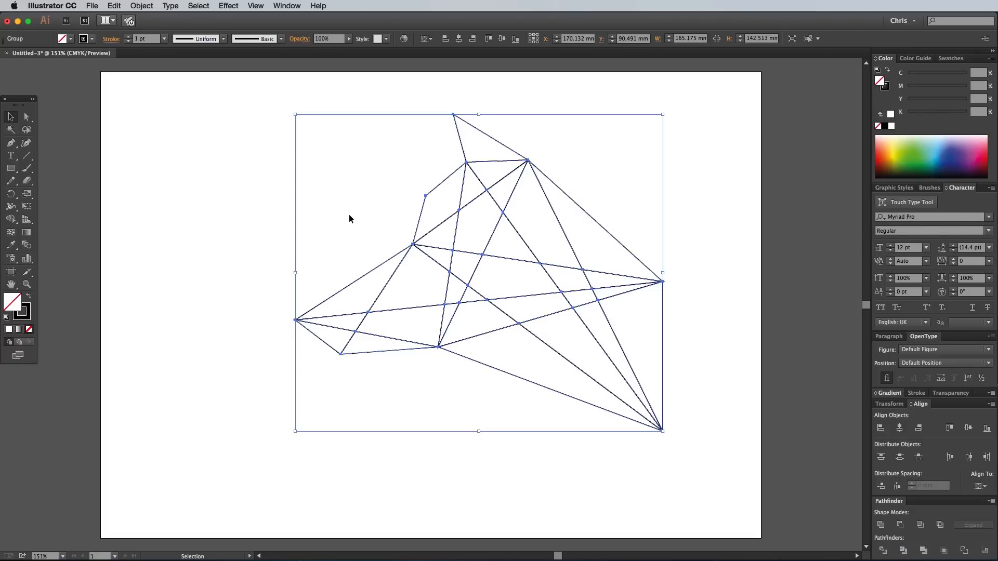
Ungroup the divided head pieces, filled solid black with no stroke
{"action": "right_click", "coordinate": [445, 229]}
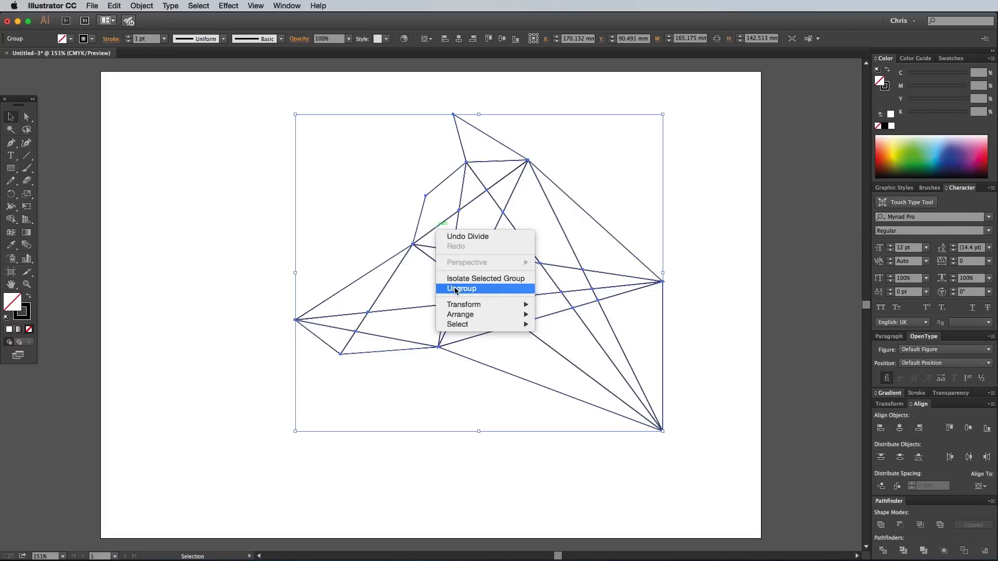
{"action": "left_click", "coordinate": [461, 288]}
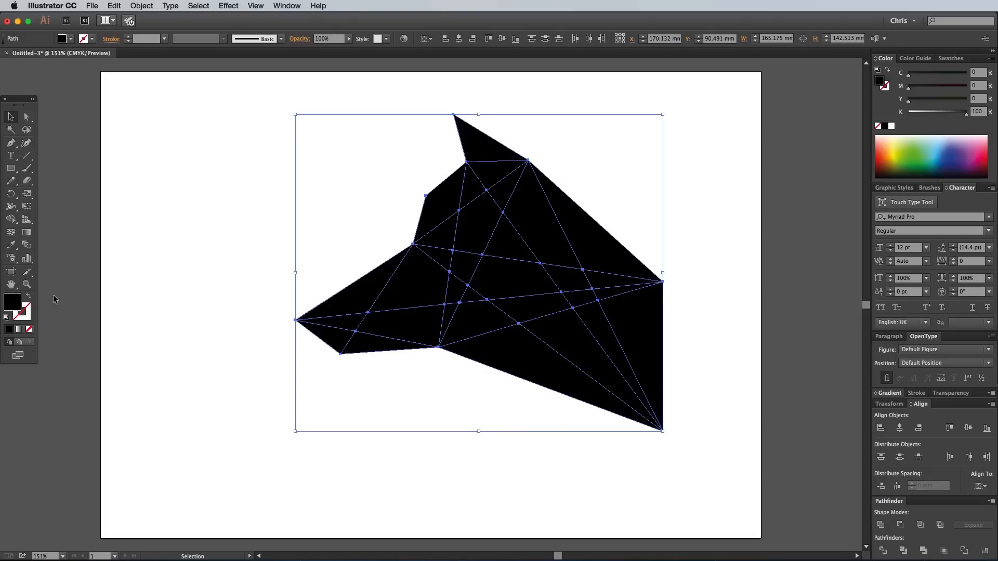
{"action": "left_click", "coordinate": [71, 185]}
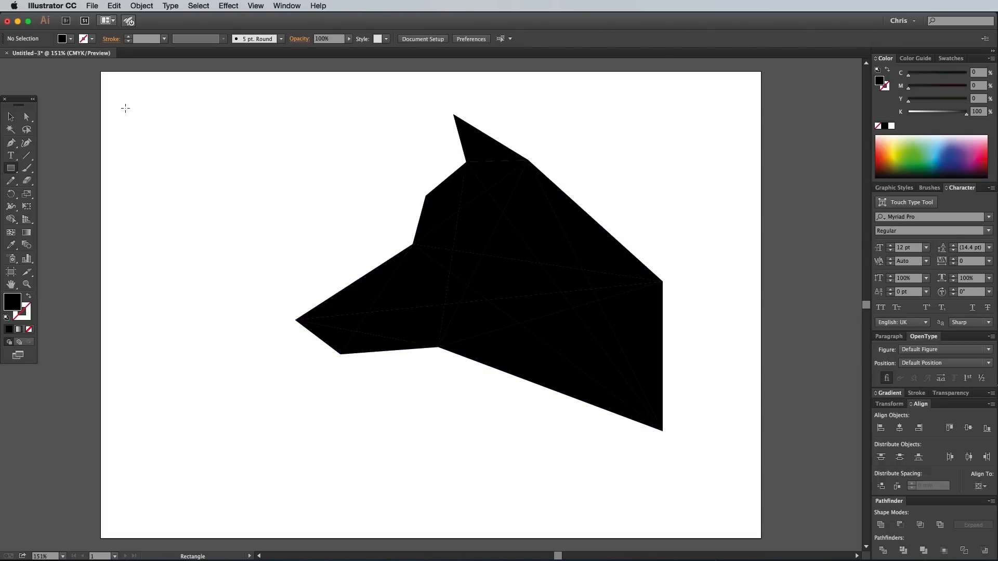
Draw a small black square near the top-left corner and duplicate it into three stacked samples
{"action": "left_click_drag", "start_coordinate": [124, 108], "coordinate": [172, 156]}
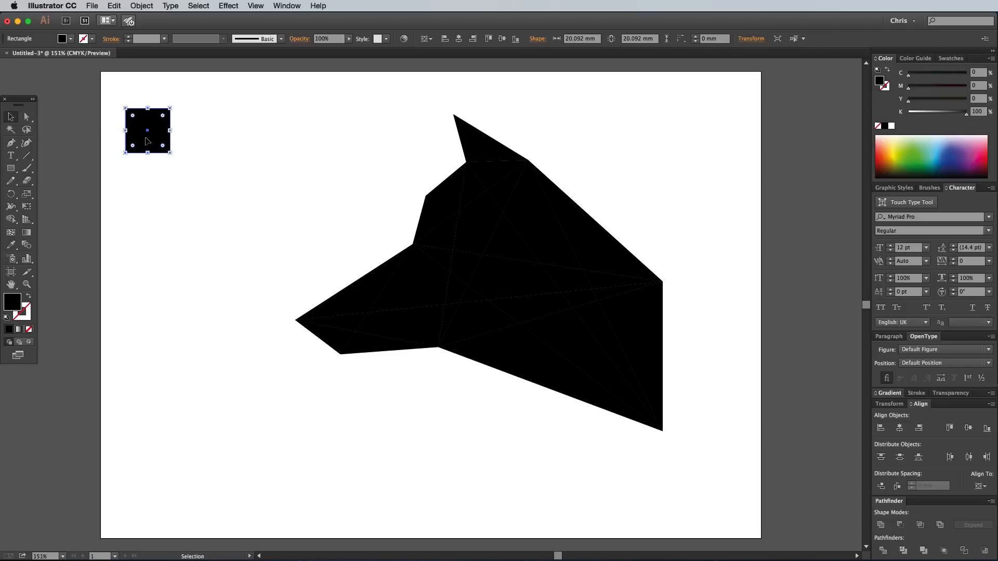
{"action": "mouse_move", "coordinate": [152, 139]}
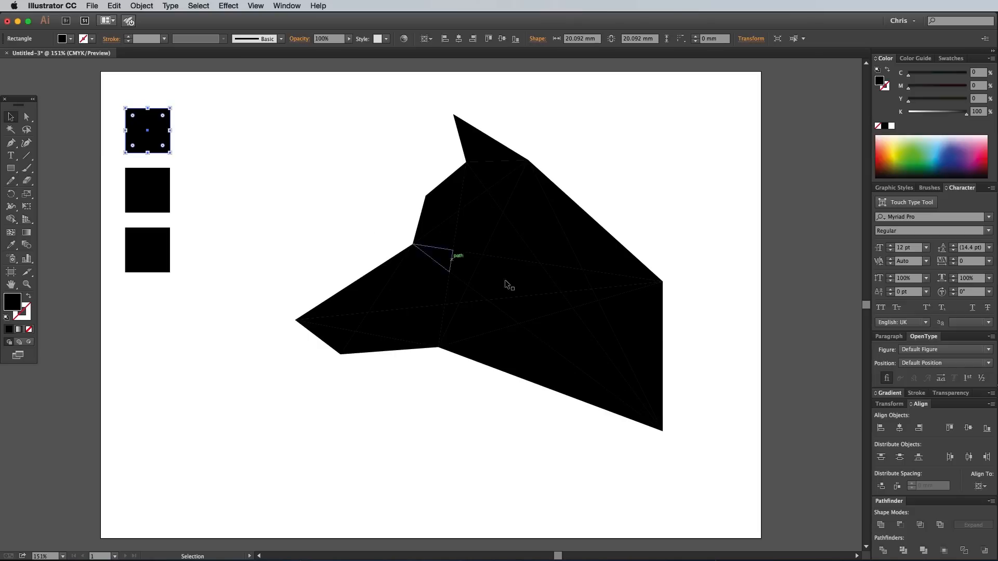
{"action": "left_click", "coordinate": [890, 393]}
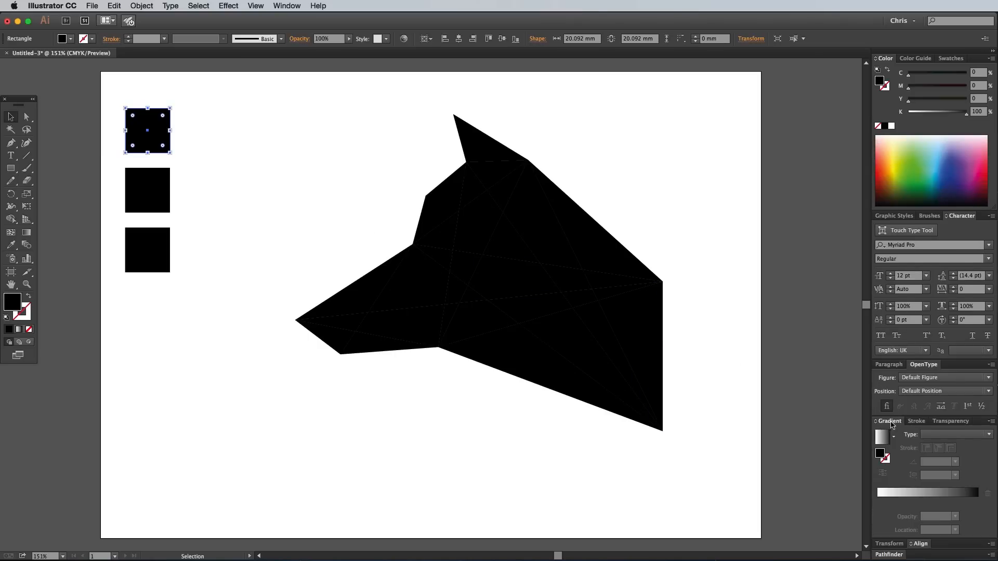
Fill the three squares with dark, mid-grey and light-grey linear gradients
{"action": "left_click", "coordinate": [885, 435]}
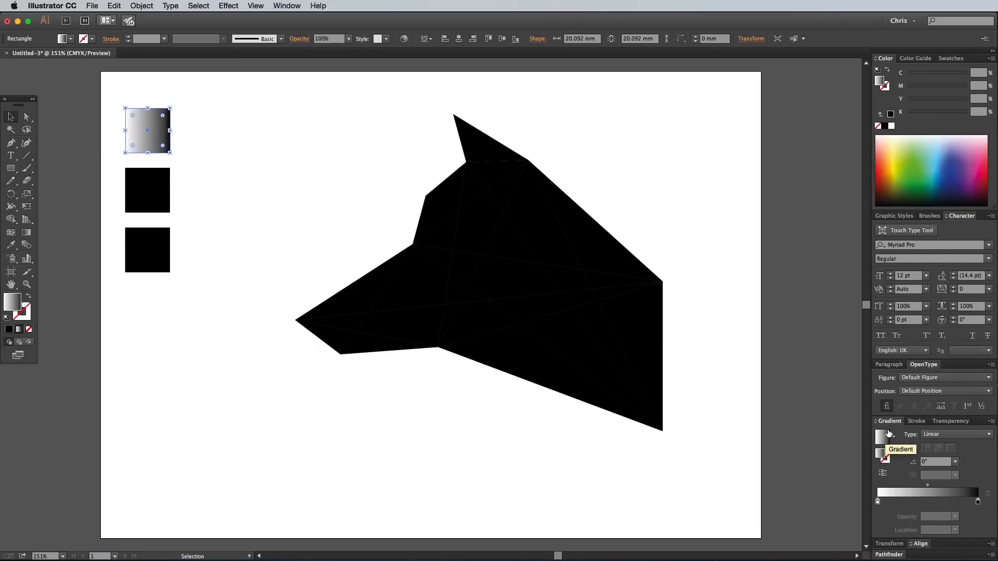
{"action": "left_click", "coordinate": [948, 57]}
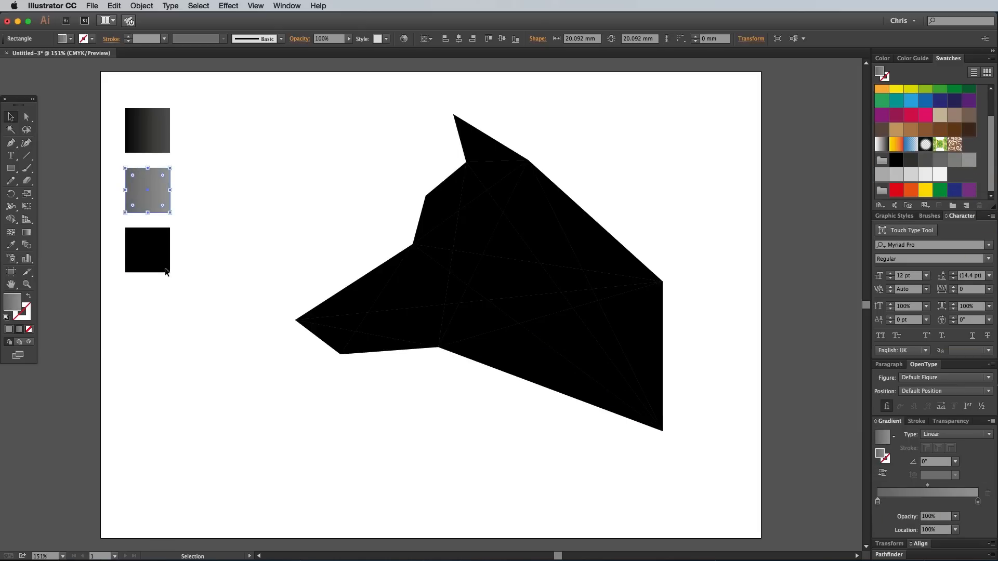
{"action": "left_click", "coordinate": [147, 250]}
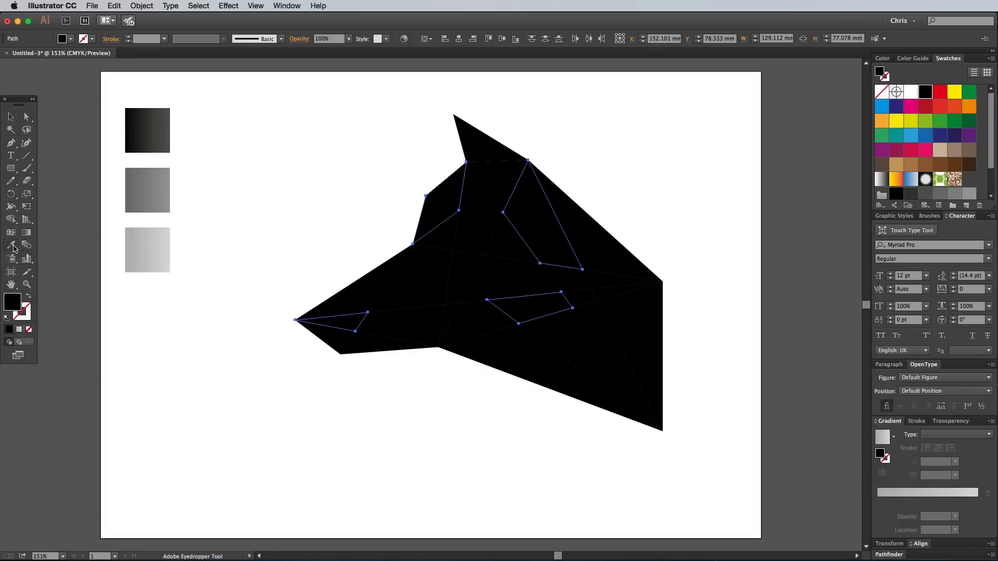
Eyedropper the dark sample gradient onto the first selected head triangles
{"action": "left_click", "coordinate": [147, 130]}
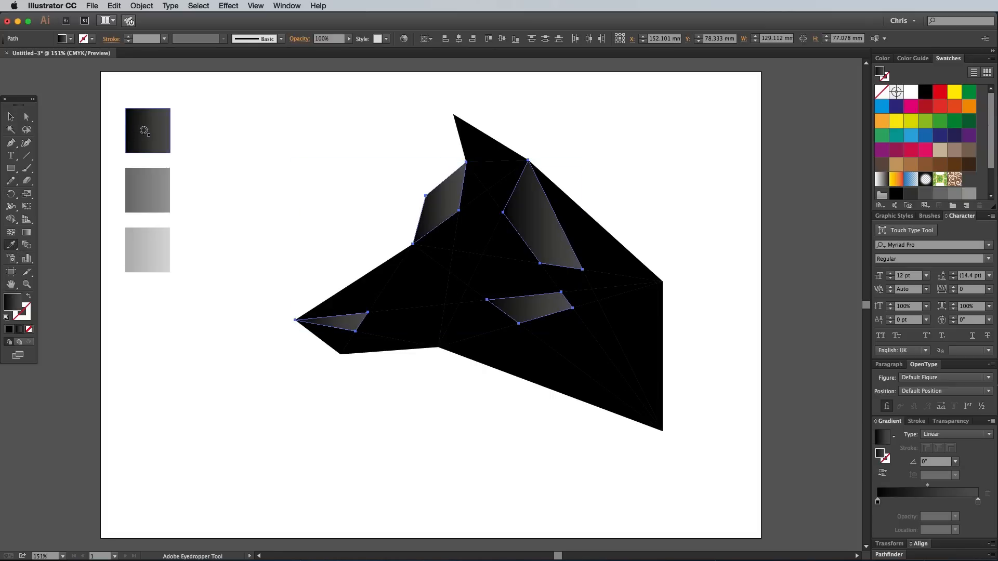
{"action": "left_click", "coordinate": [141, 5]}
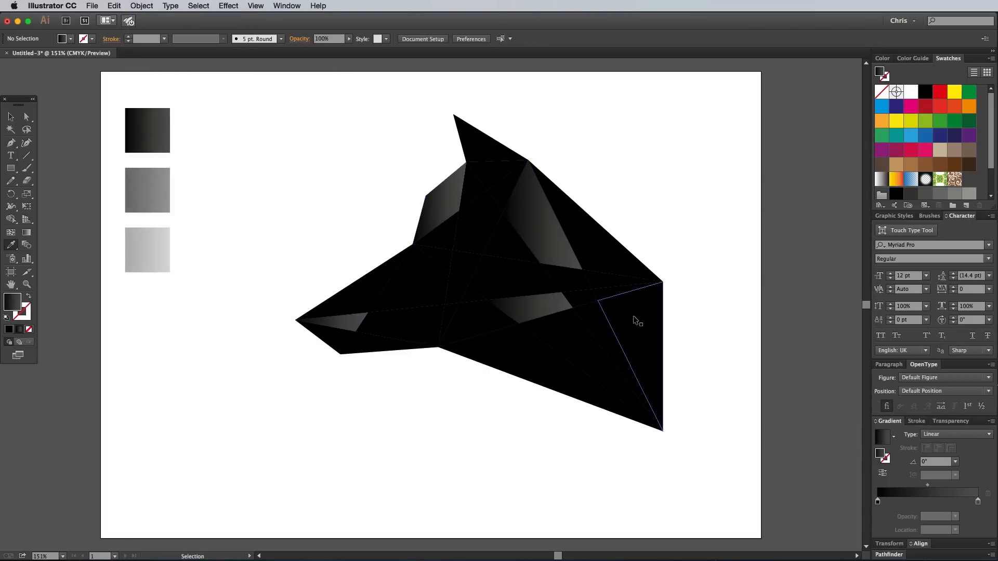
{"action": "left_click", "coordinate": [630, 325]}
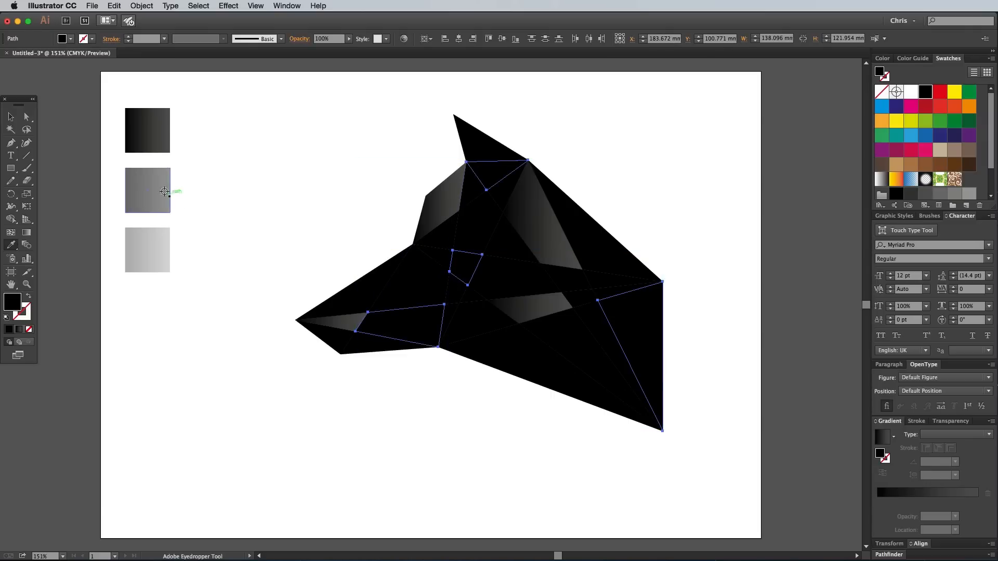
Apply the mid-grey gradient to the large right triangle and the light-grey gradient to other triangles
{"action": "left_click", "coordinate": [148, 191]}
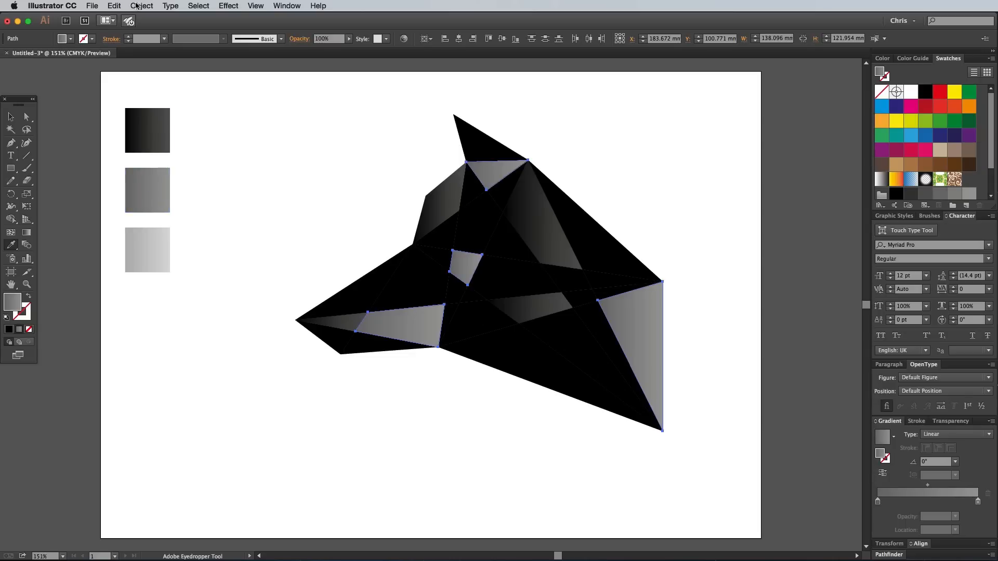
{"action": "left_click", "coordinate": [142, 6]}
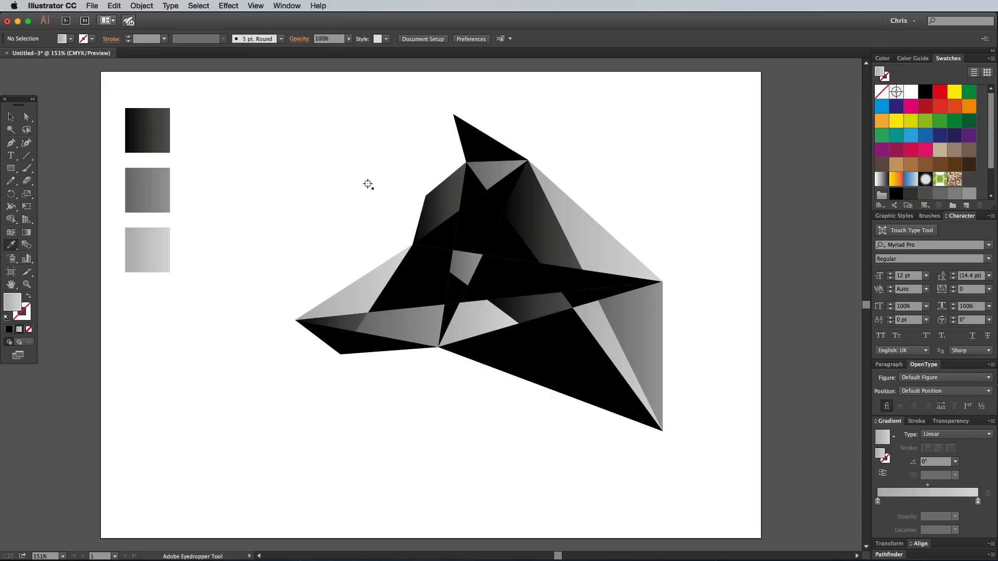
{"action": "left_click", "coordinate": [382, 321]}
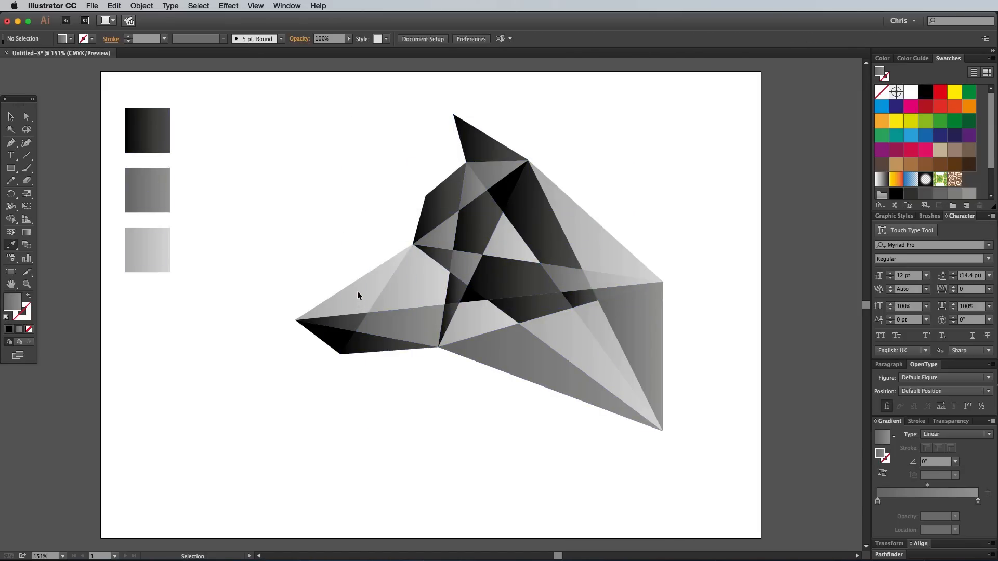
Eyedropper the dark sample gradient onto the large lower facet of the head
{"action": "left_click", "coordinate": [142, 5]}
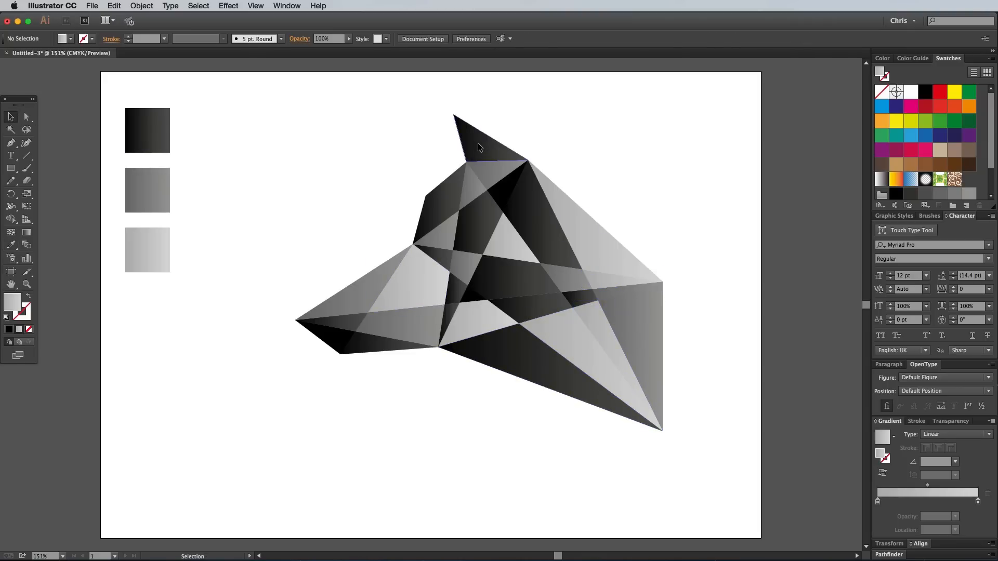
Re-angle the gradient on the triangle below the ear with a diagonal Gradient tool drag
{"action": "left_click", "coordinate": [27, 232]}
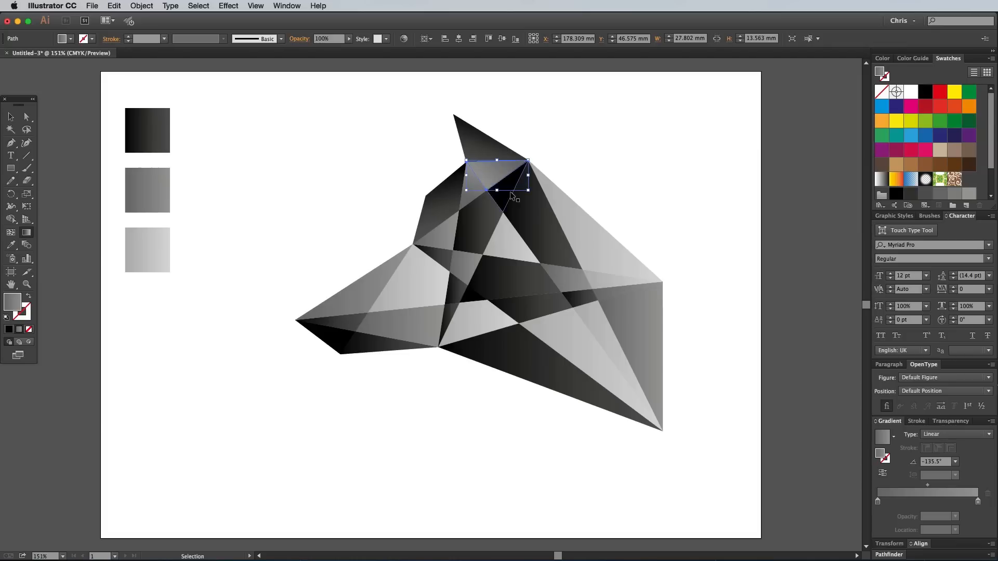
{"action": "left_click_drag", "start_coordinate": [511, 183], "coordinate": [552, 228]}
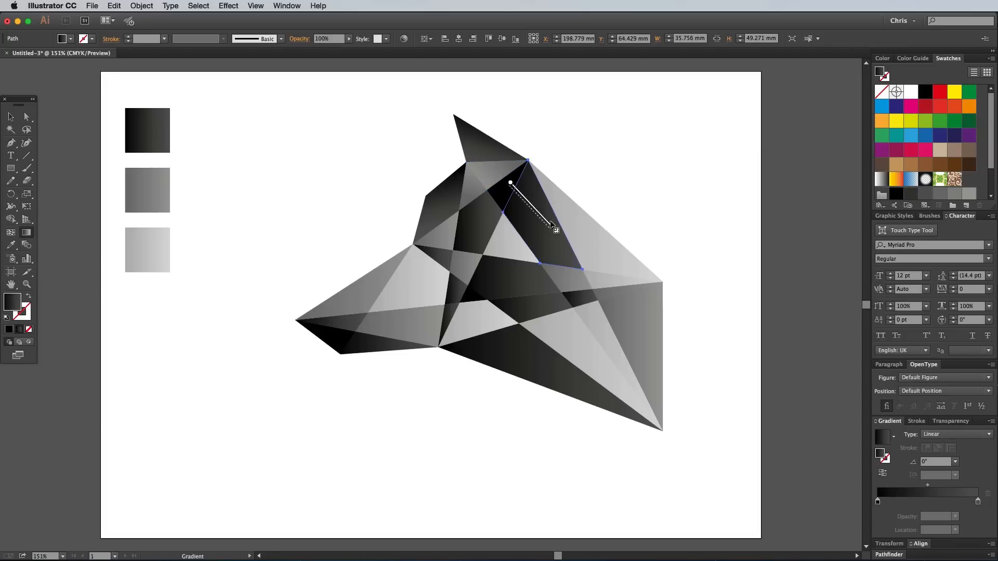